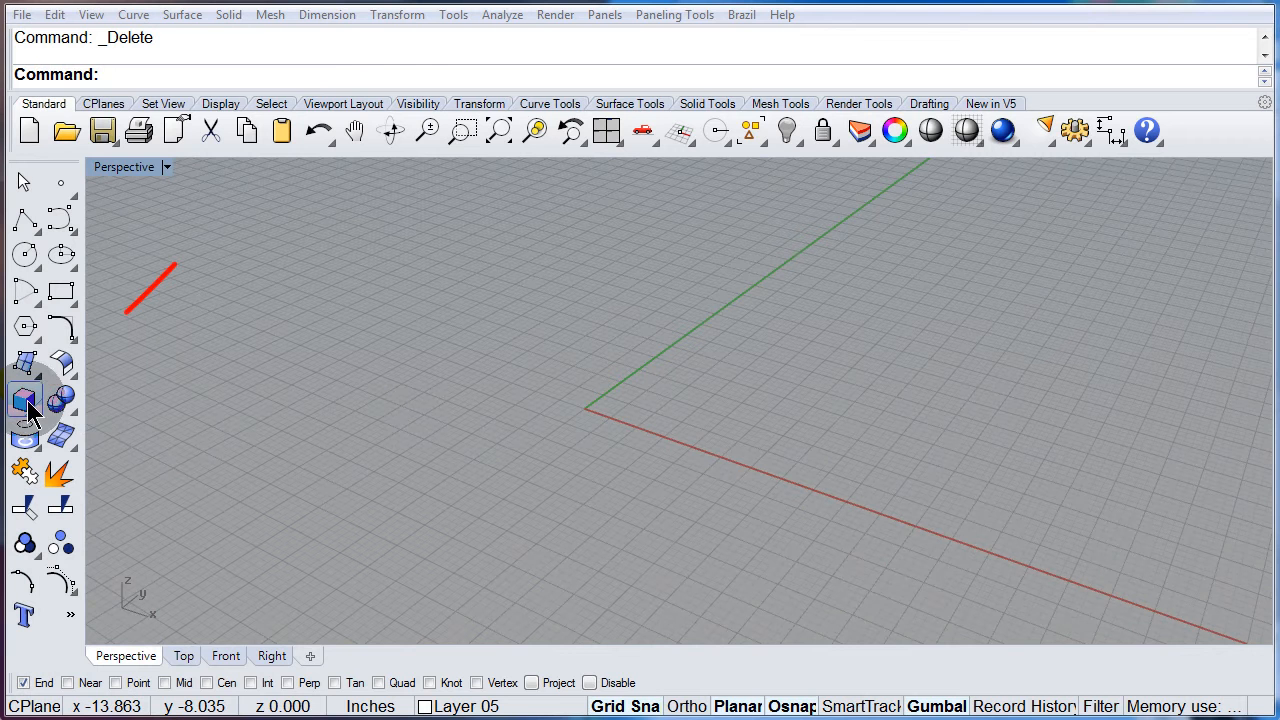
Step: Create a solid box on the grid in the Perspective viewport, shown shaded
{"action": "left_click", "coordinate": [24, 400]}
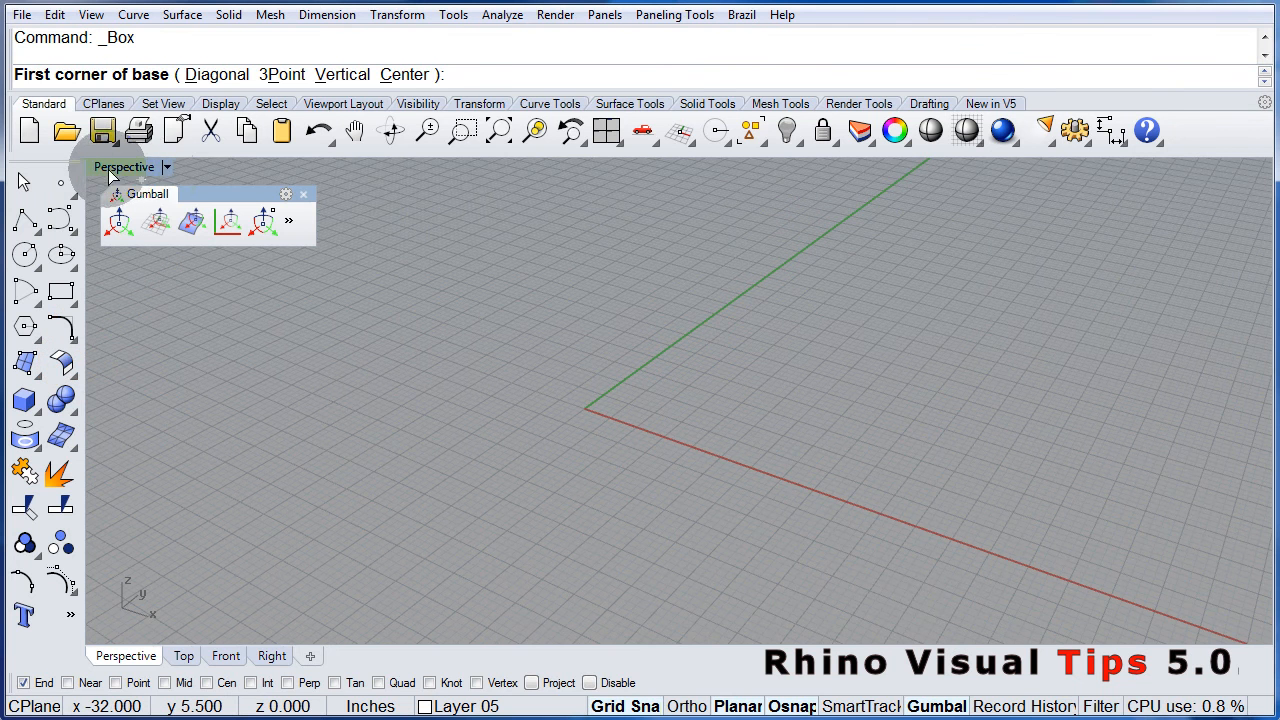
{"action": "mouse_move", "coordinate": [548, 300]}
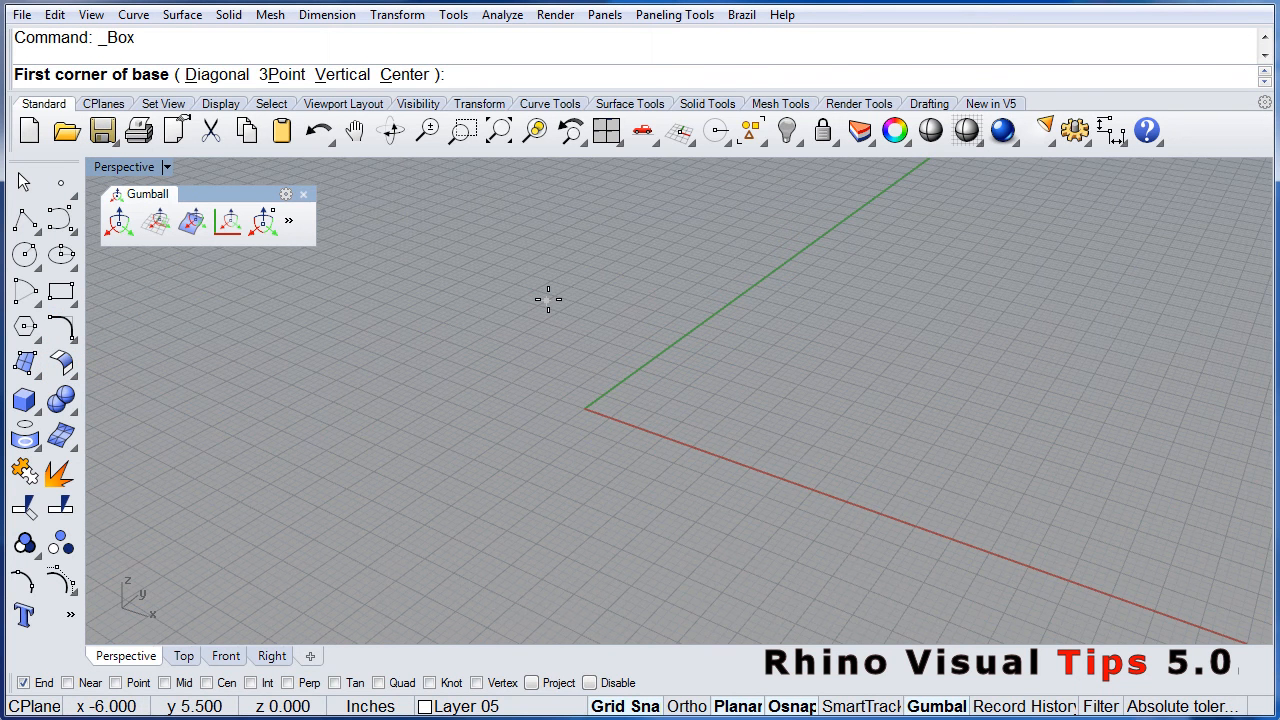
{"action": "left_click", "coordinate": [546, 300]}
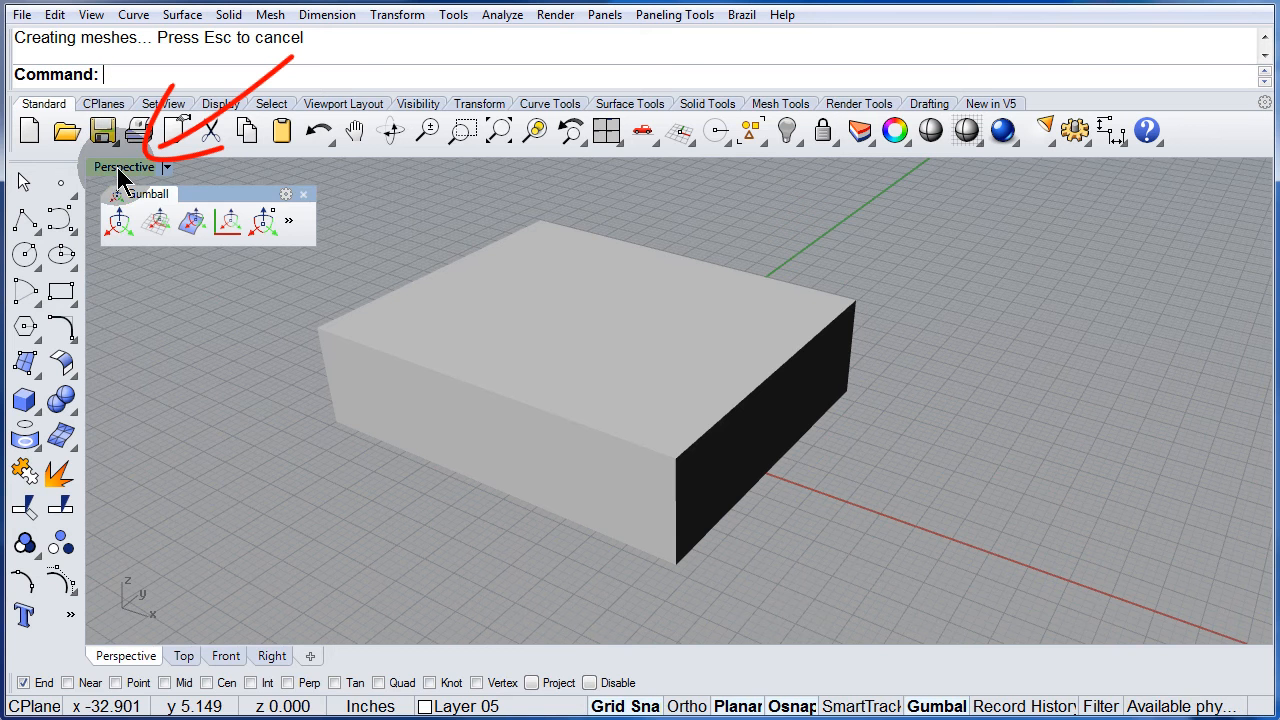
Step: Switch the Perspective viewport to Wireframe display and bring up the Gumball status-bar menu
{"action": "left_click", "coordinate": [124, 168]}
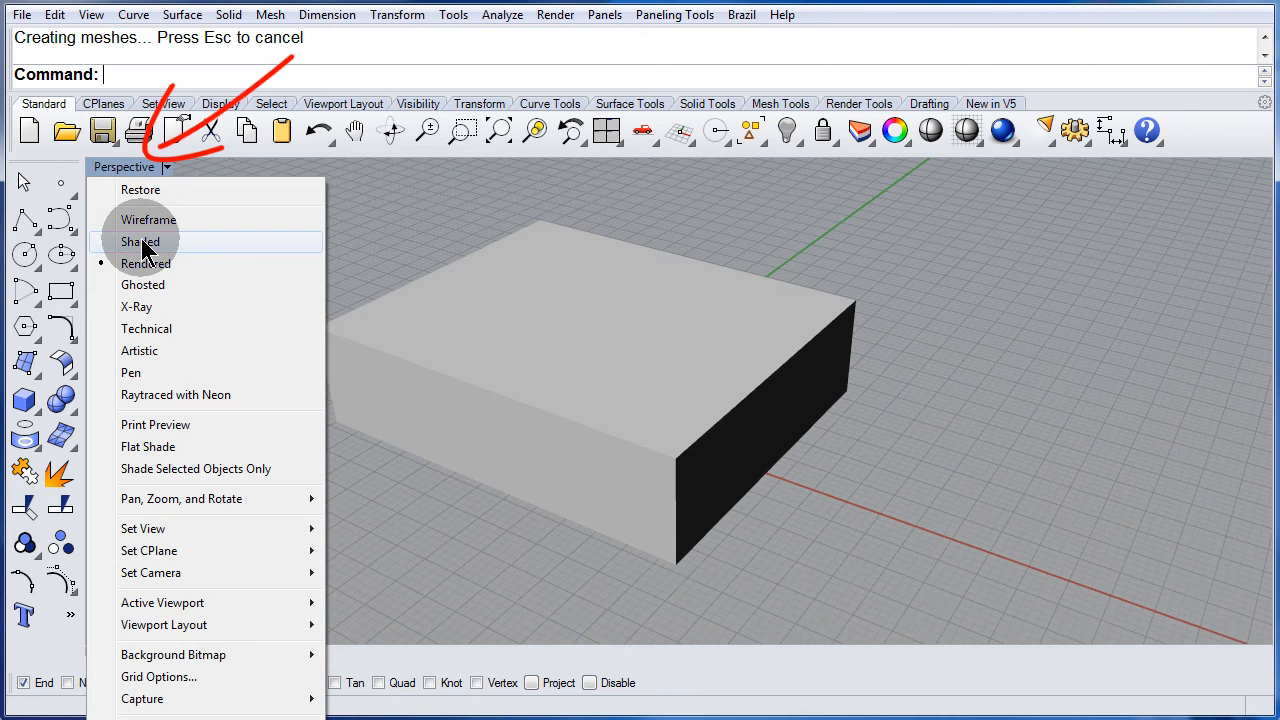
{"action": "left_click", "coordinate": [148, 218]}
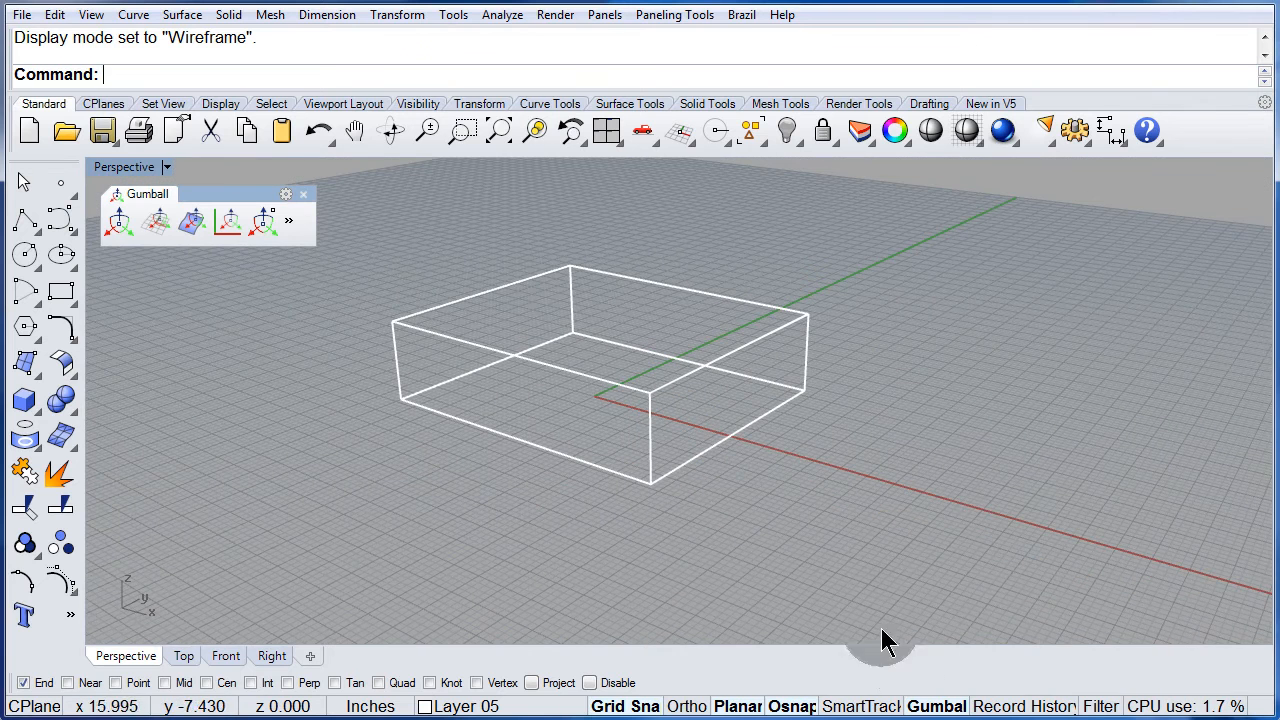
{"action": "left_click", "coordinate": [936, 706]}
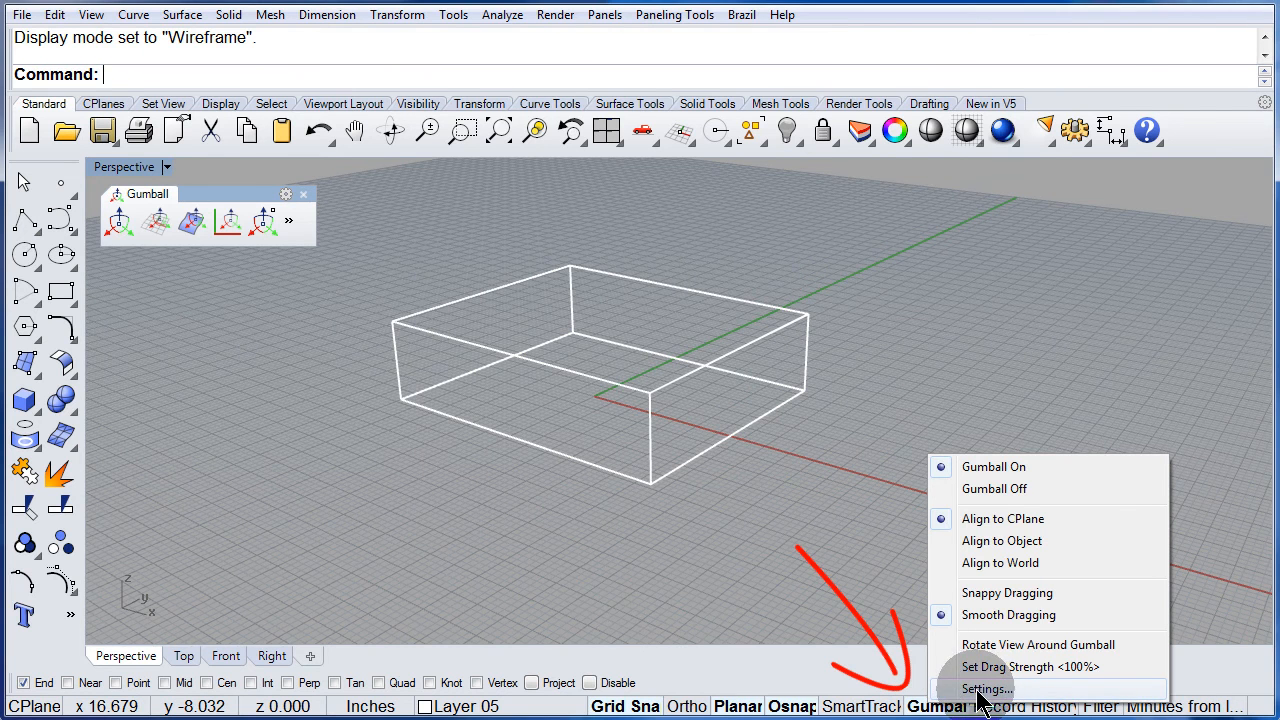
Step: Review Enable Gumball and Smooth gumball dragging in Rhino Options and confirm with OK
{"action": "left_click", "coordinate": [986, 688]}
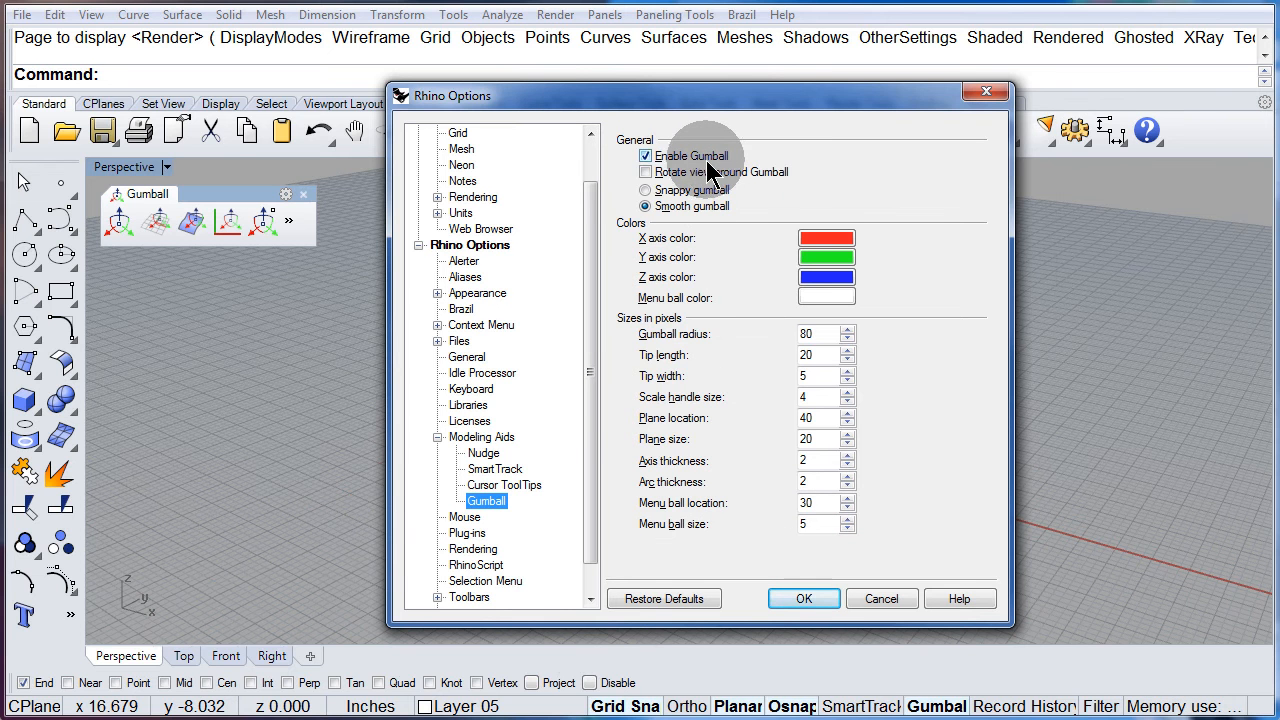
{"action": "mouse_move", "coordinate": [804, 600]}
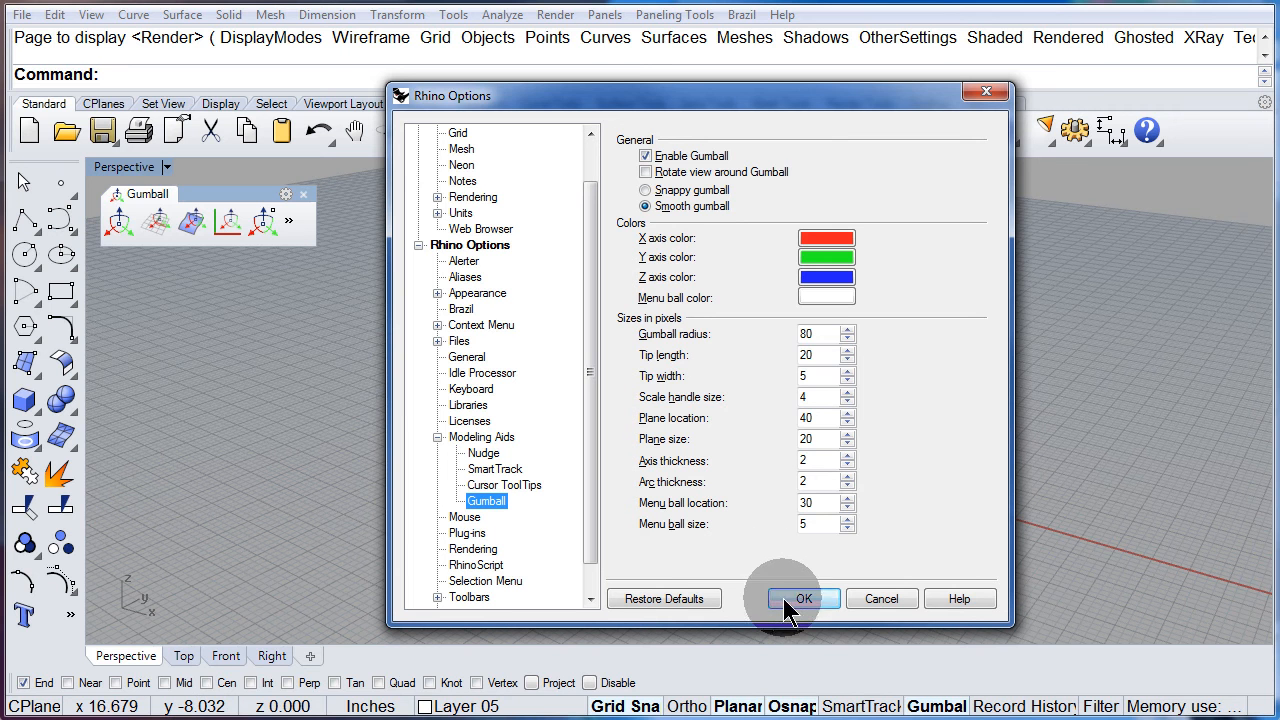
{"action": "left_click", "coordinate": [800, 598]}
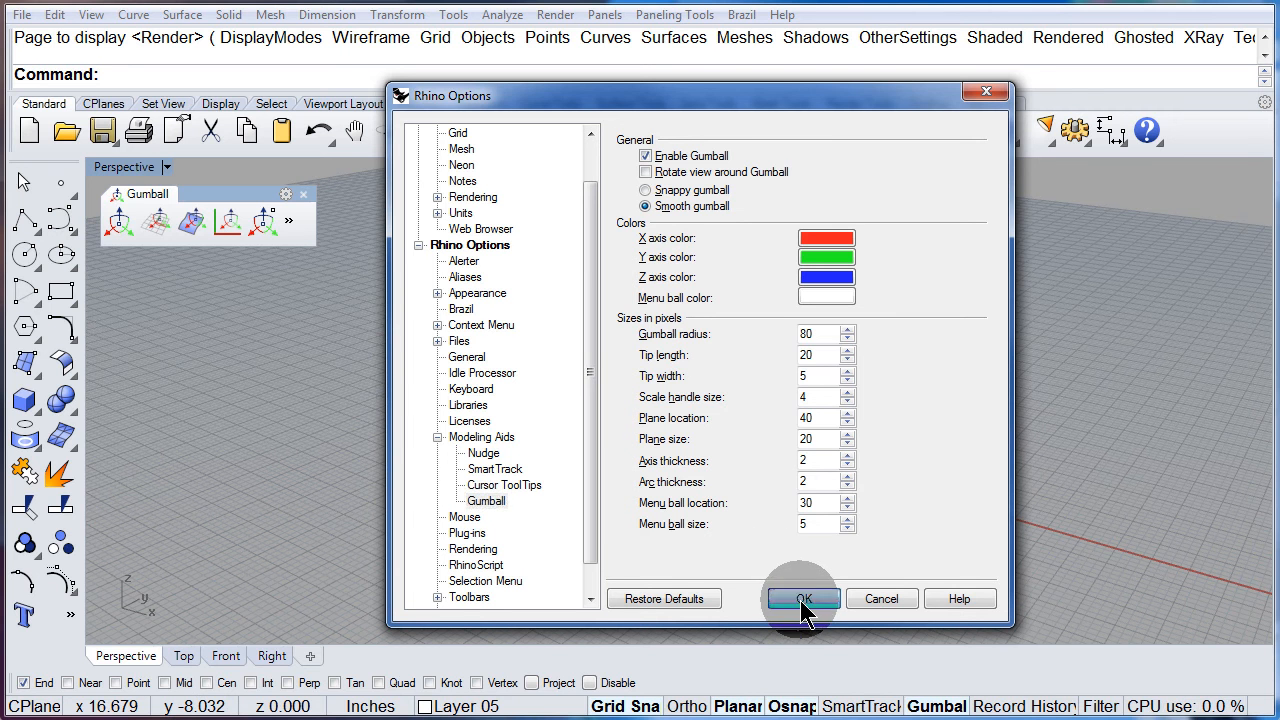
{"action": "left_click", "coordinate": [800, 598]}
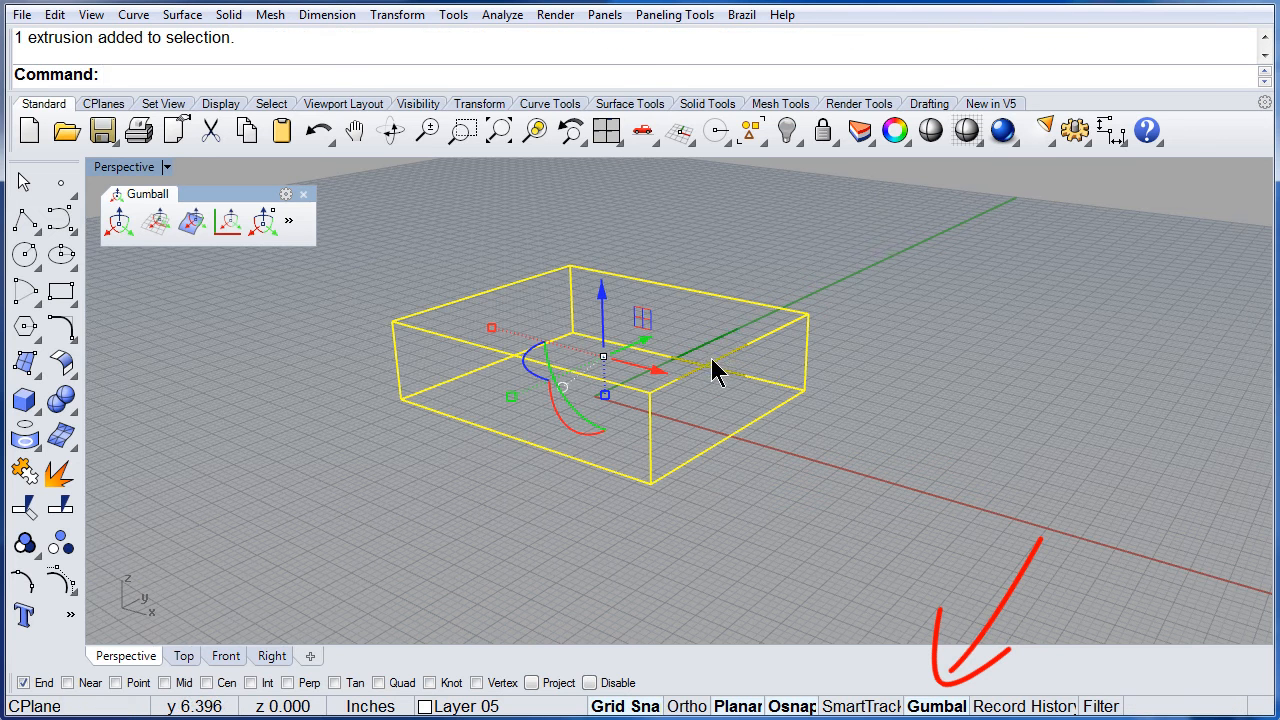
Step: Duplicate the box 13.5 inches along the X axis with Alt on the gumball's red arrow, then select both boxes
{"action": "left_click_drag", "start_coordinate": [600, 356], "coordinate": [700, 390]}
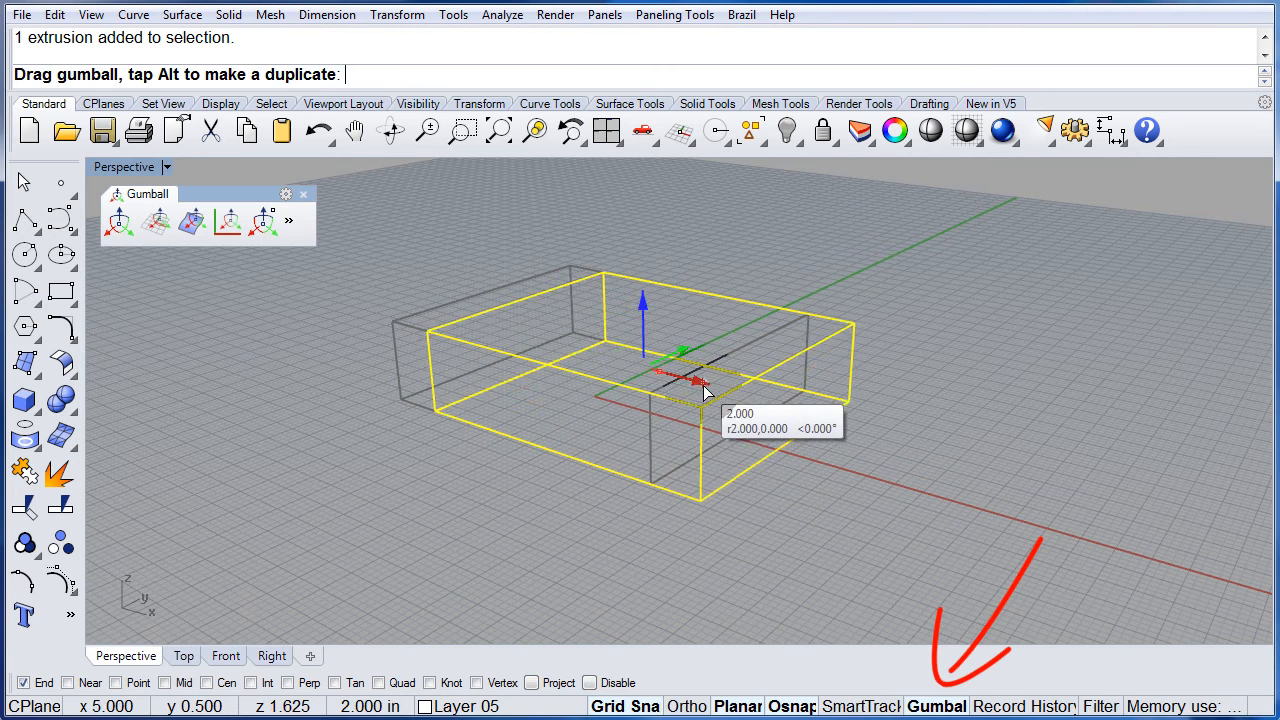
{"action": "left_click_drag", "start_coordinate": [690, 378], "coordinate": [724, 388]}
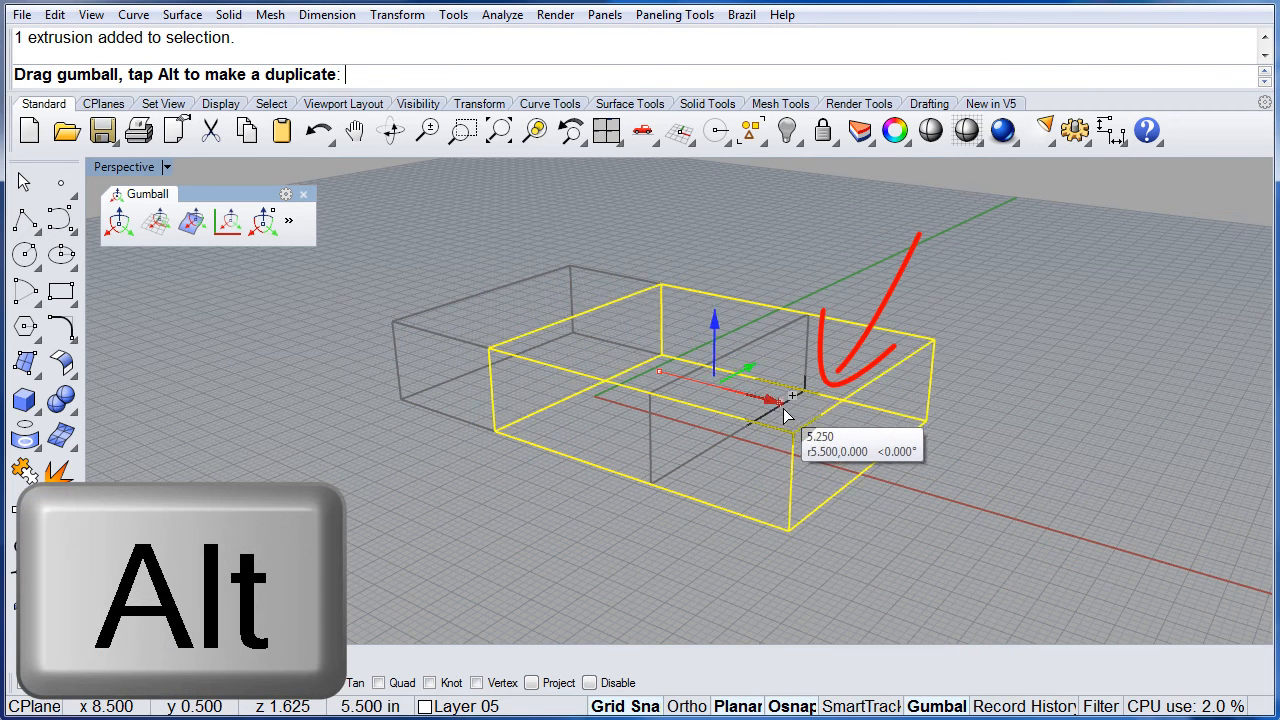
{"action": "left_click_drag", "start_coordinate": [764, 400], "coordinate": [804, 410]}
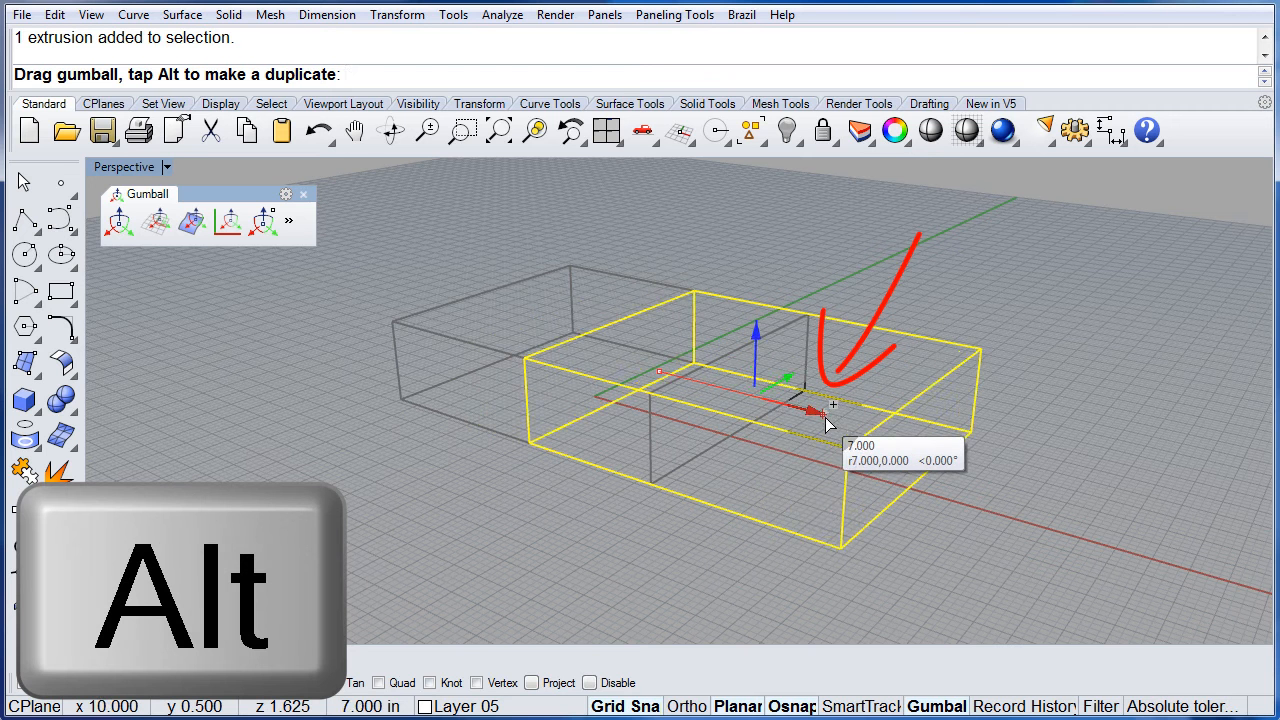
{"action": "left_click_drag", "start_coordinate": [800, 408], "coordinate": [908, 436]}
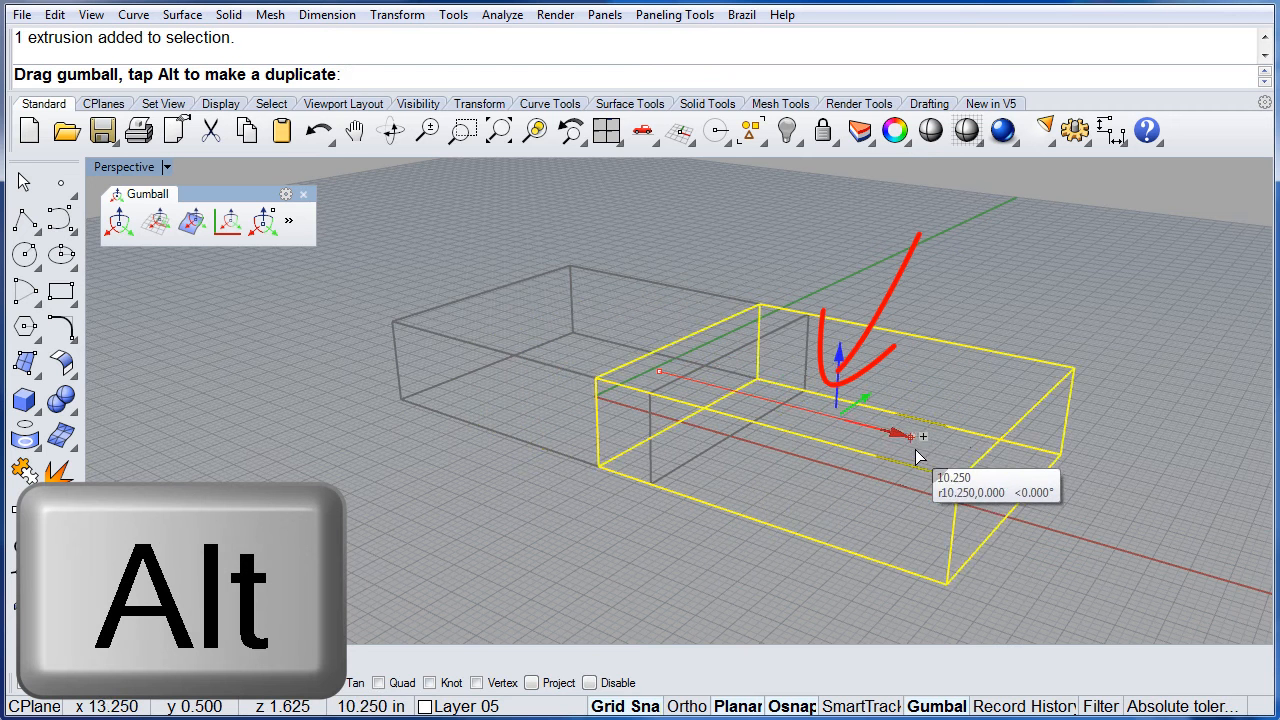
{"action": "left_click_drag", "start_coordinate": [896, 432], "coordinate": [990, 460]}
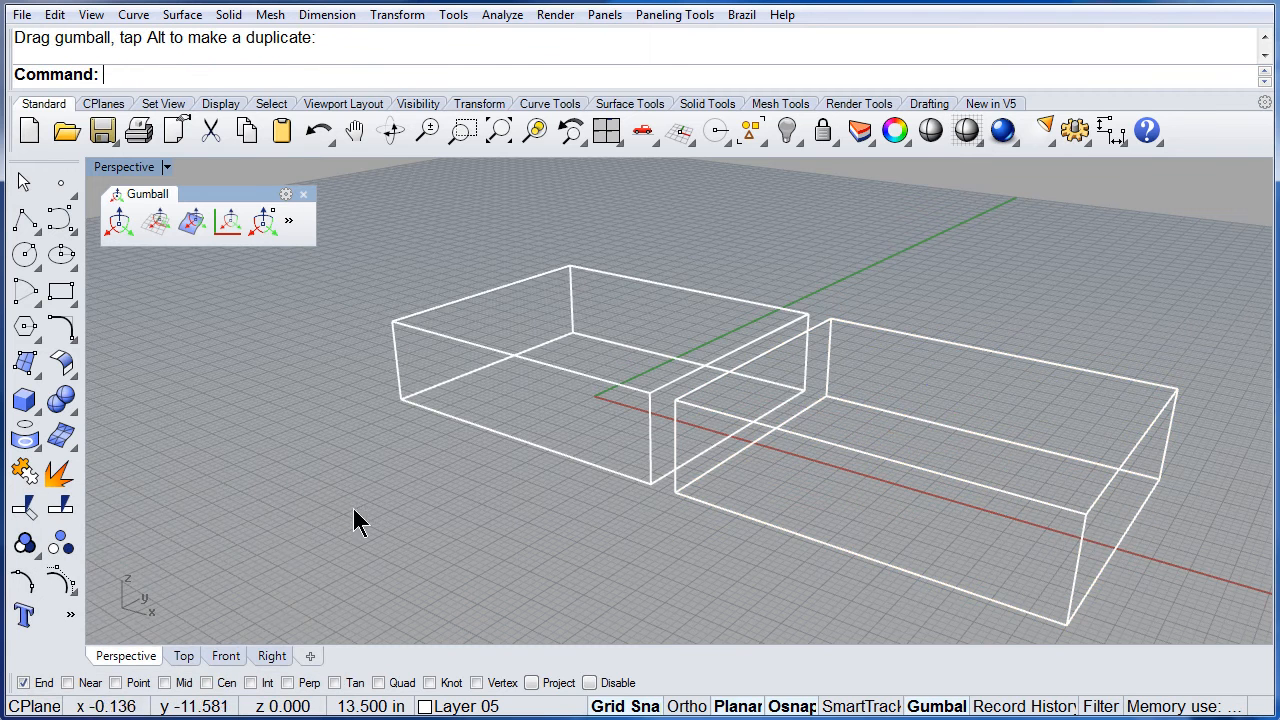
{"action": "left_click_drag", "start_coordinate": [360, 520], "coordinate": [604, 528]}
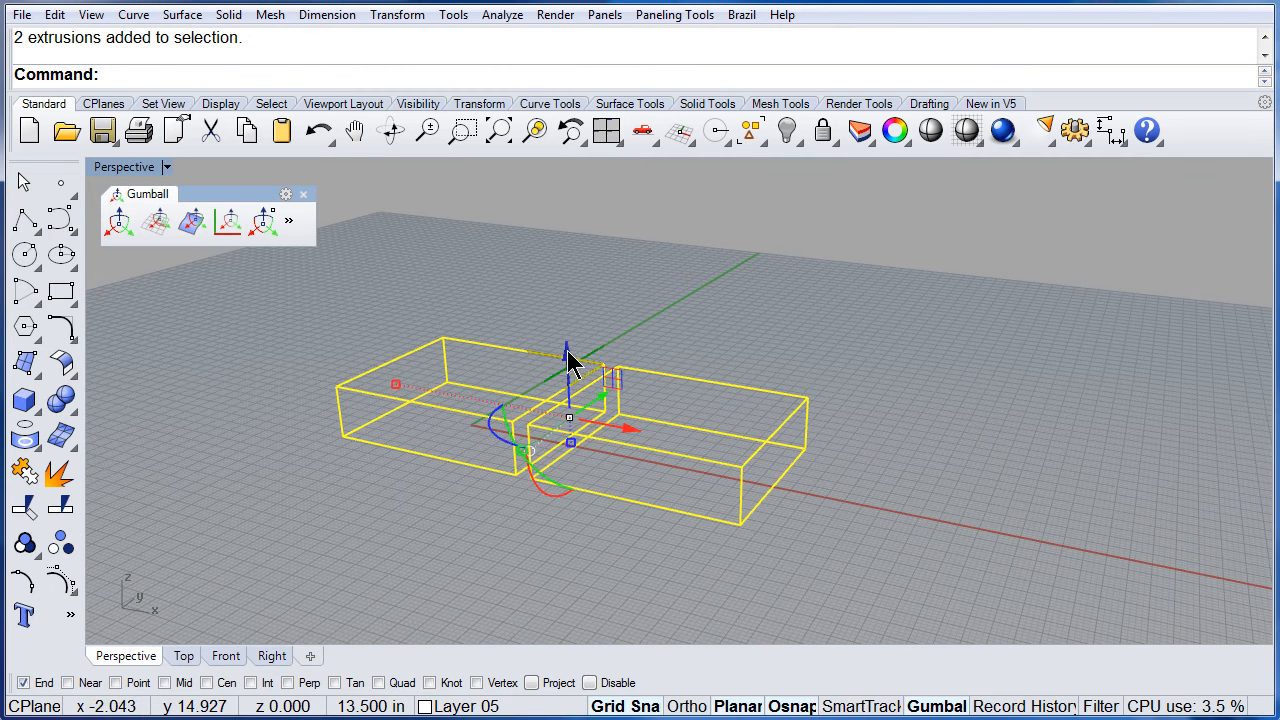
Step: Copy both boxes upward along the Z axis with the gumball's blue arrow, giving two stacked pairs
{"action": "left_click_drag", "start_coordinate": [568, 344], "coordinate": [568, 296]}
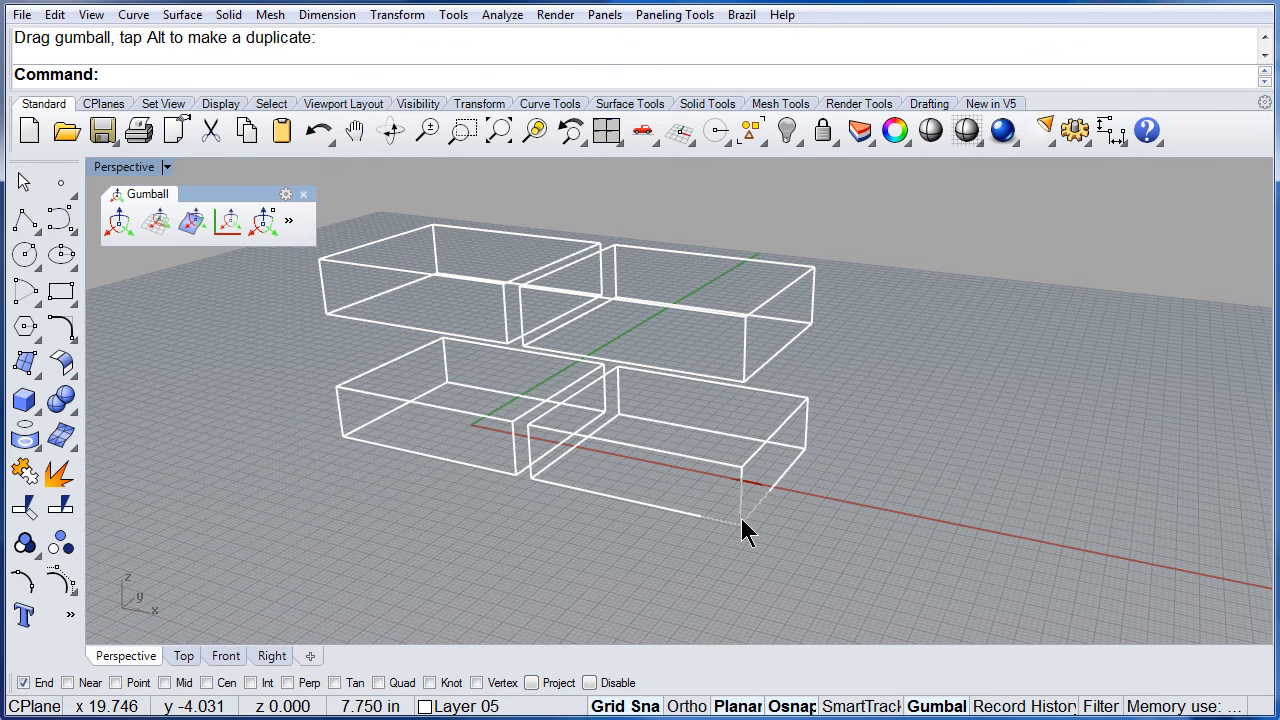
{"action": "left_click", "coordinate": [318, 132]}
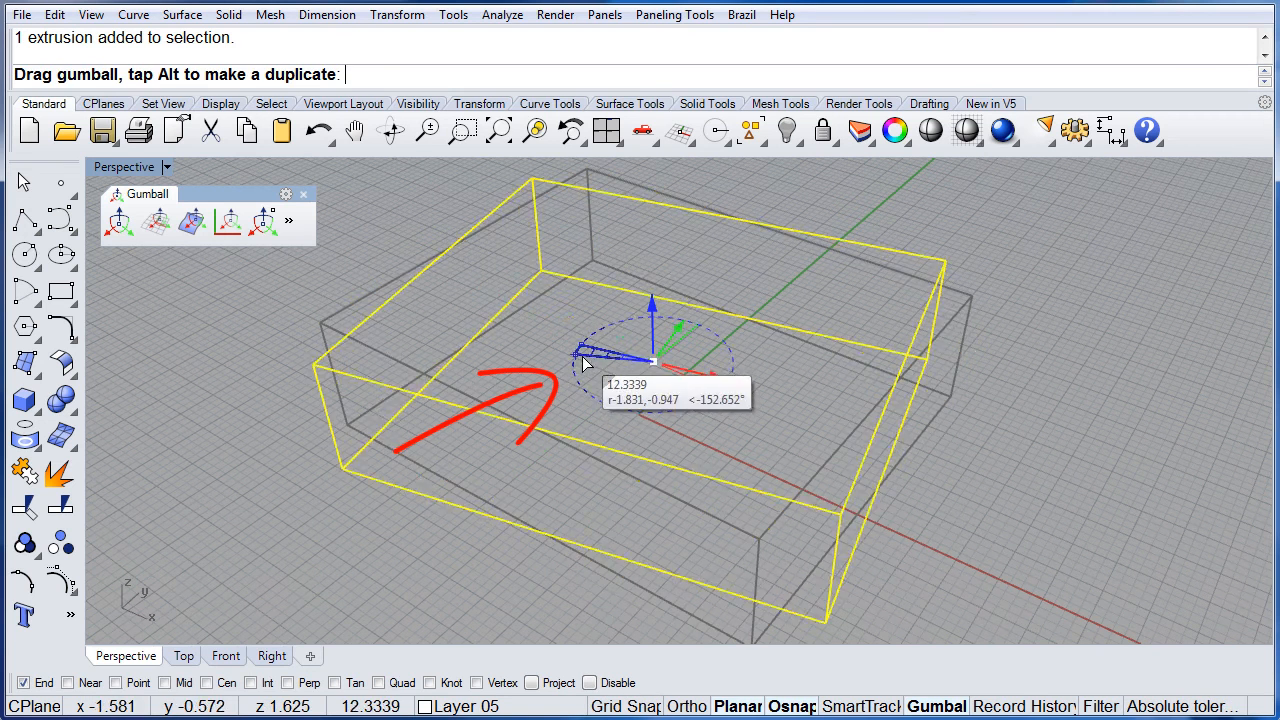
Step: Rotate a duplicate of the box about the Z axis with the gumball's blue arc so it crosses the original
{"action": "left_click_drag", "start_coordinate": [580, 360], "coordinate": [676, 384]}
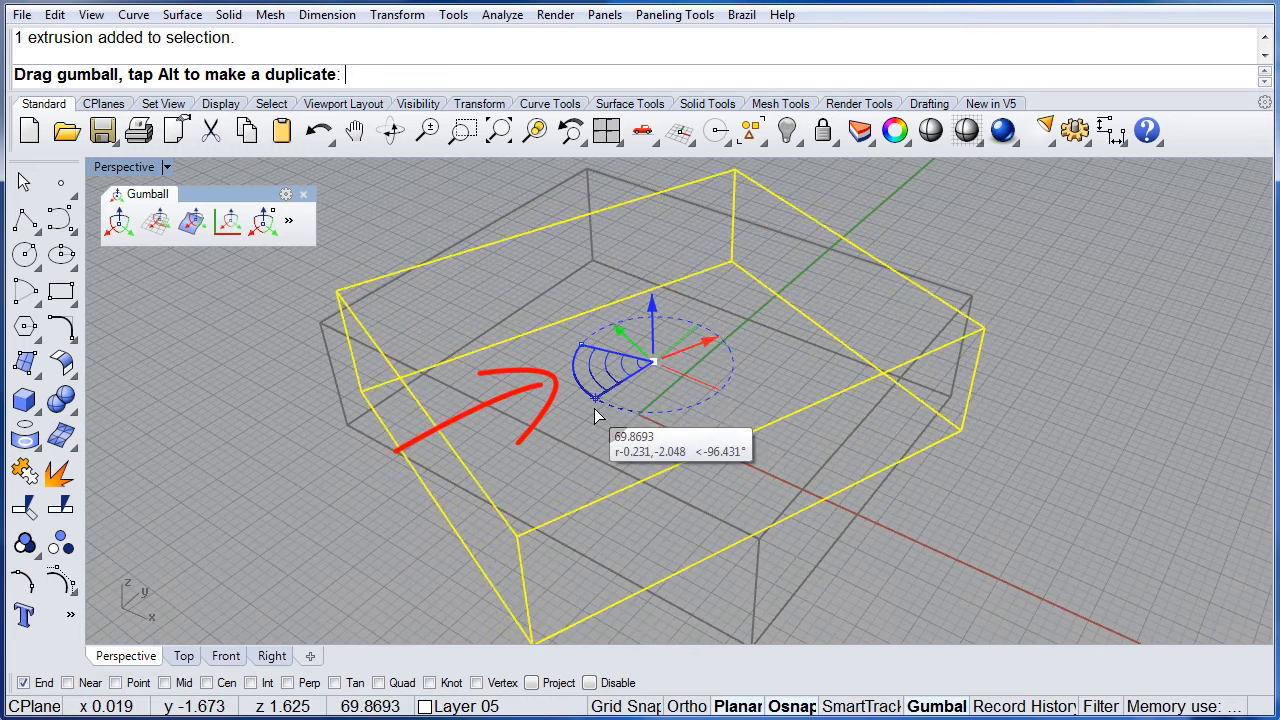
{"action": "left_click_drag", "start_coordinate": [620, 340], "coordinate": [680, 576]}
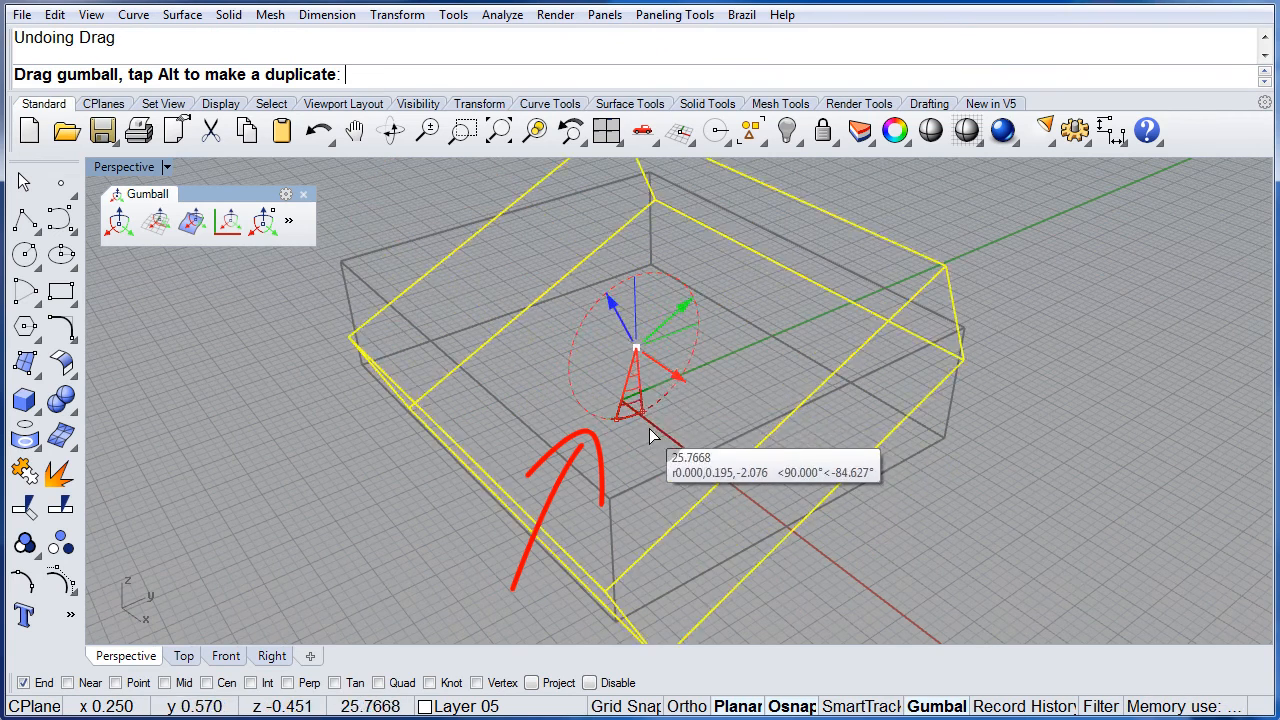
Step: Tilt the box about the X axis with the red rotation arc as a trial, to be undone
{"action": "left_click_drag", "start_coordinate": [650, 436], "coordinate": [584, 380]}
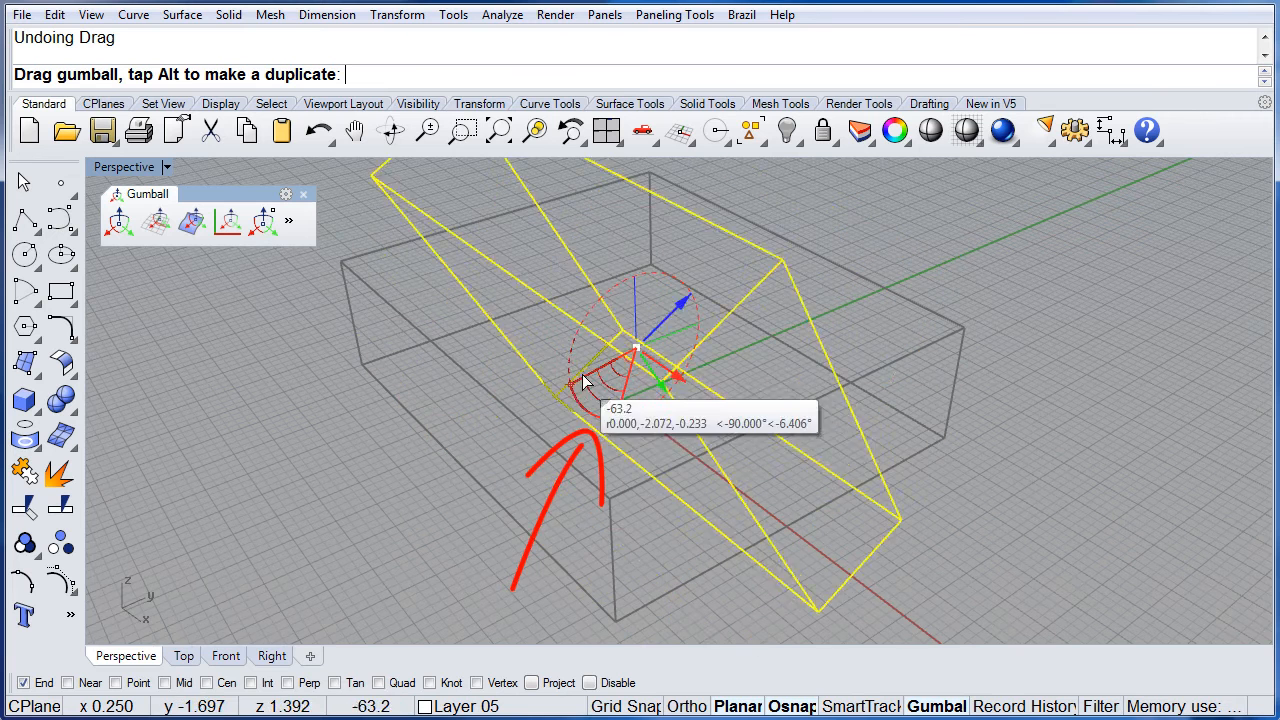
{"action": "left_click_drag", "start_coordinate": [584, 380], "coordinate": [660, 404]}
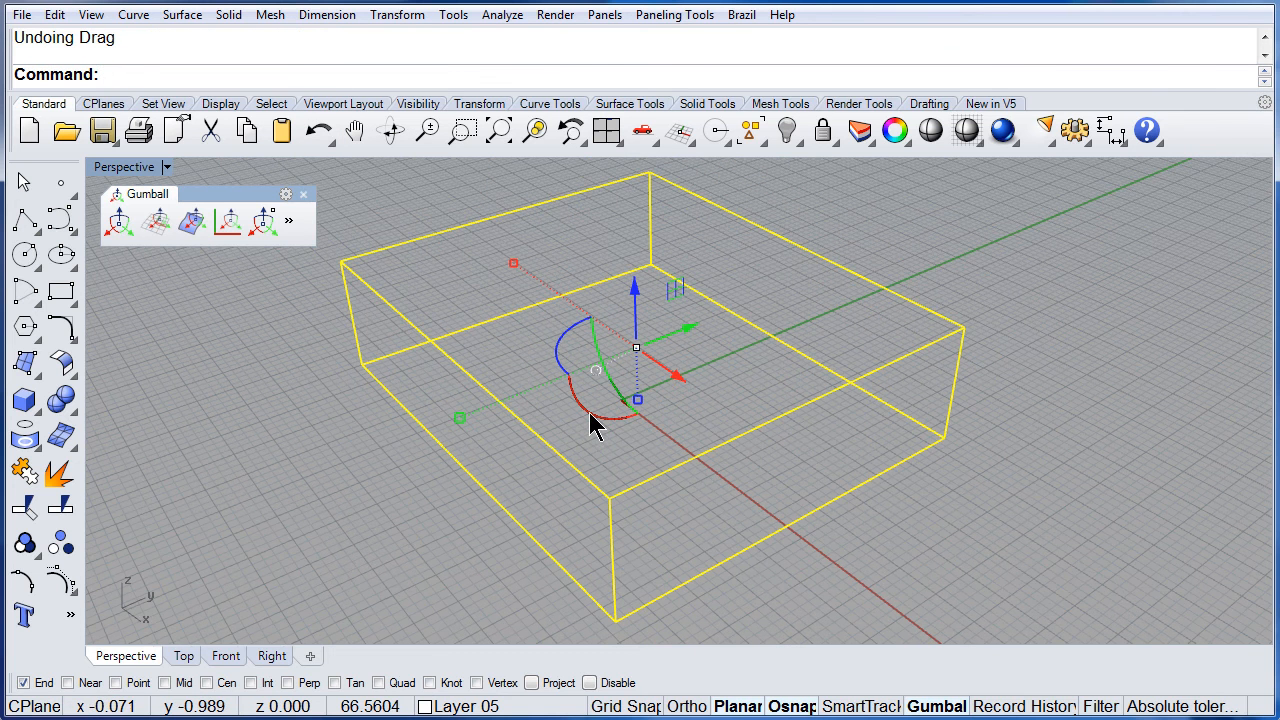
{"action": "double_click", "coordinate": [634, 418]}
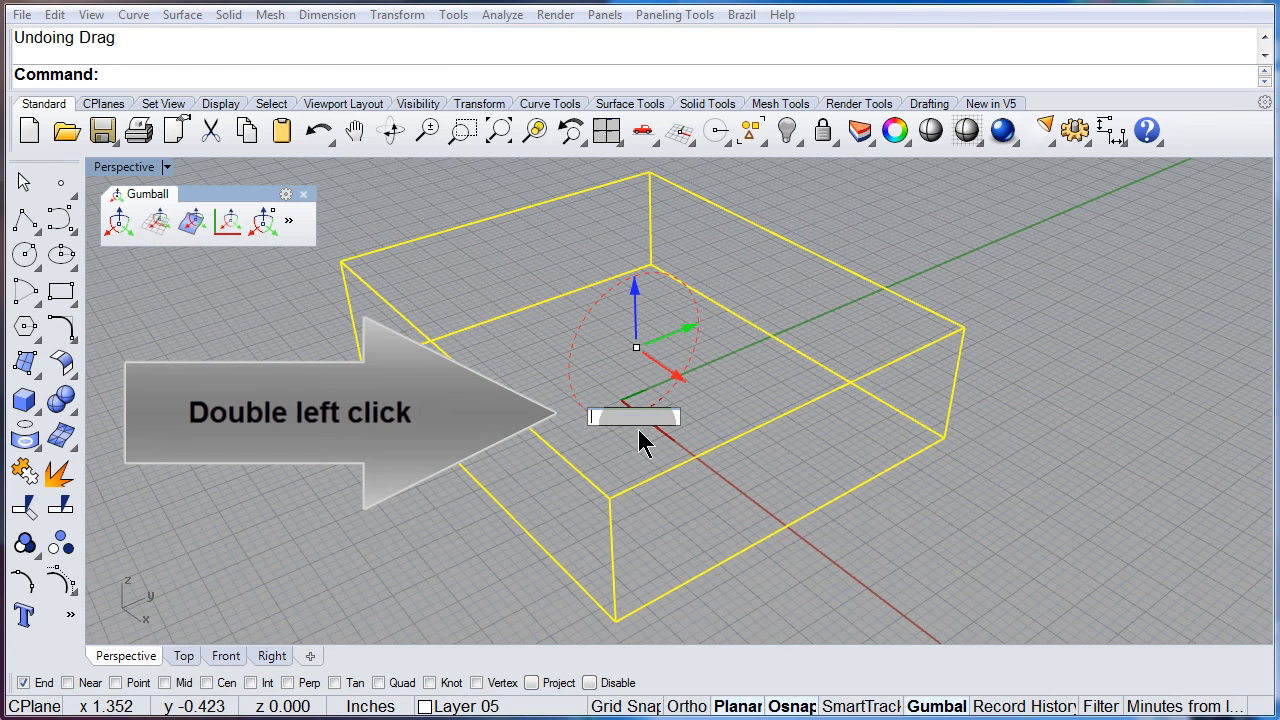
{"action": "type", "text": "45"}
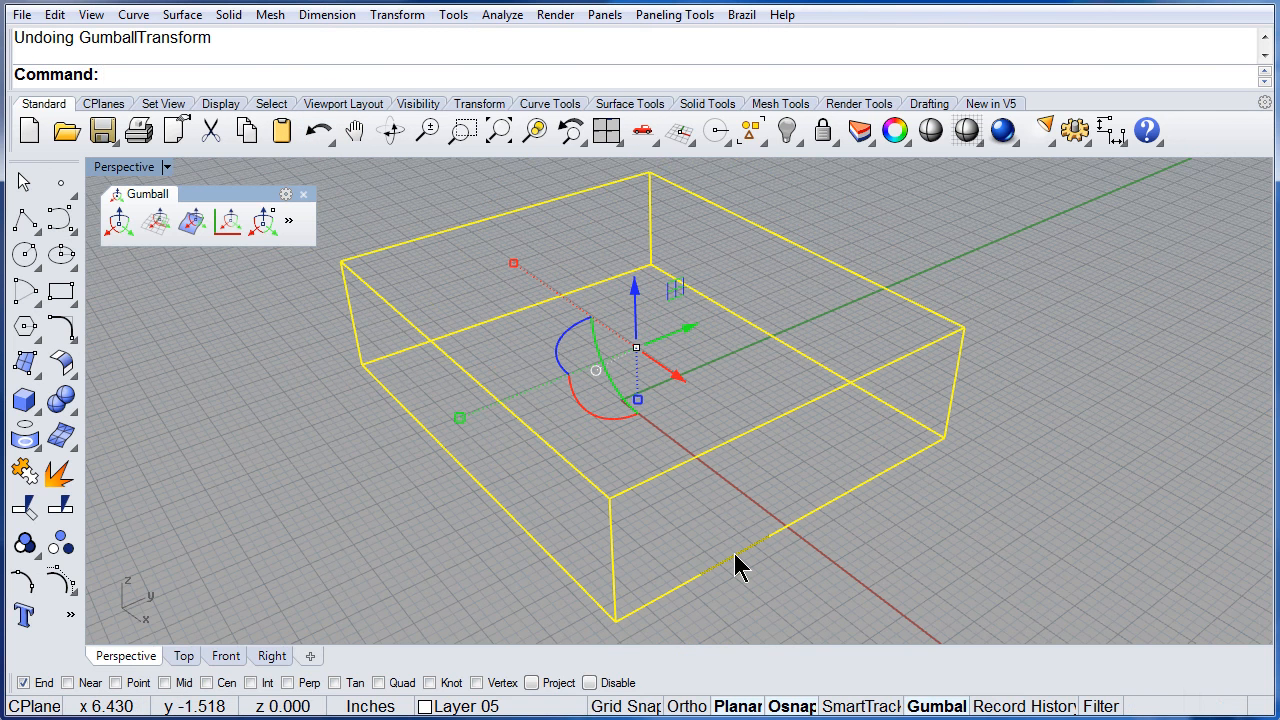
{"action": "mouse_move", "coordinate": [658, 490]}
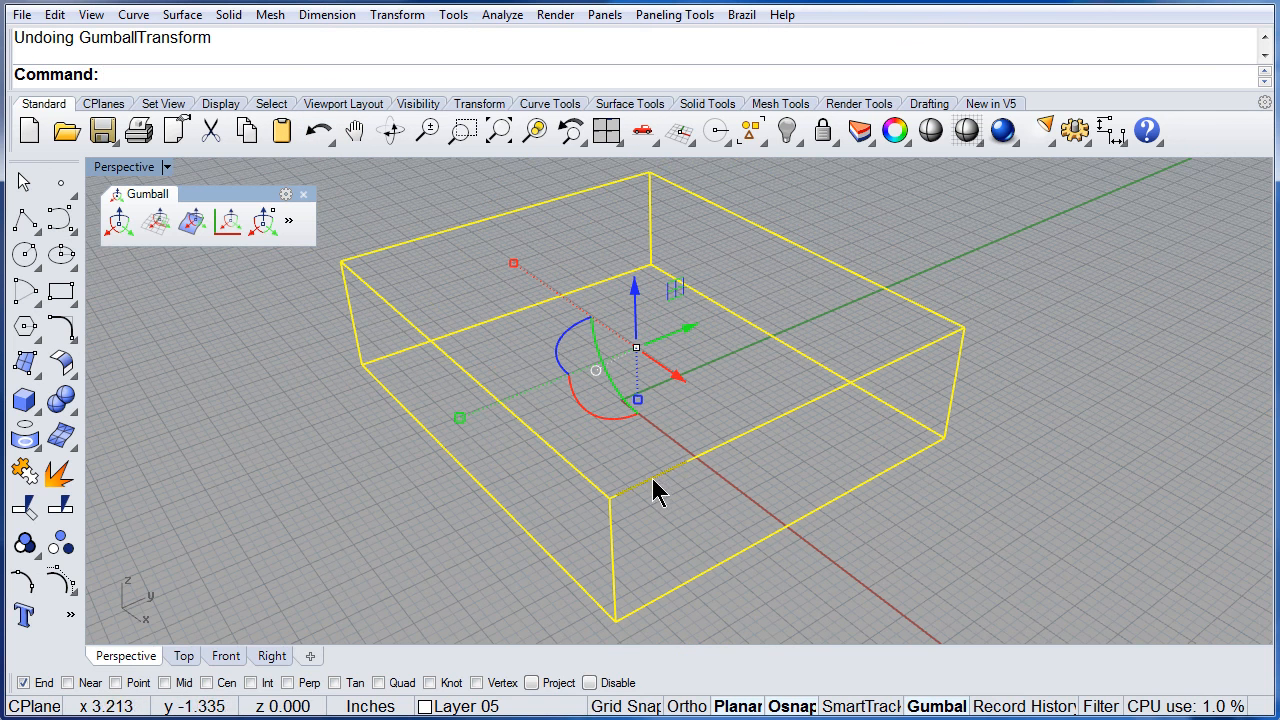
{"action": "mouse_move", "coordinate": [576, 340]}
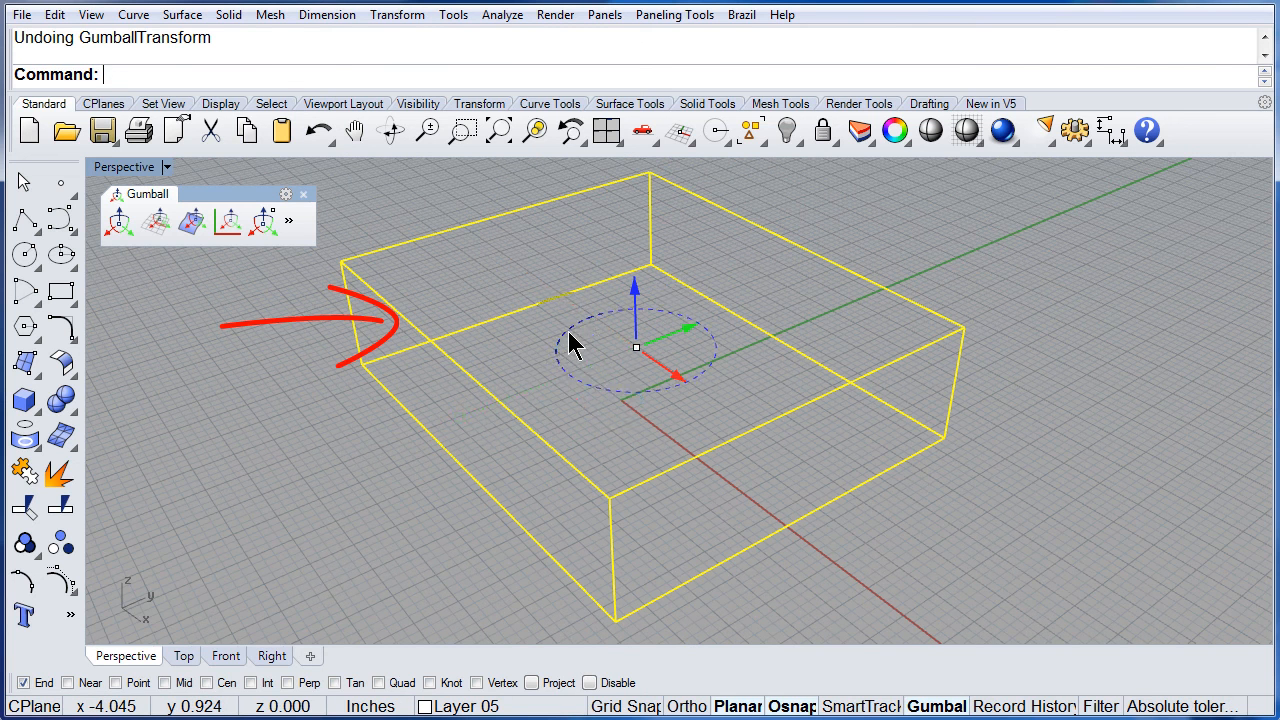
Step: Make a Z-rotated duplicate overlapping the box and set the Perspective viewport back to Shaded
{"action": "left_click_drag", "start_coordinate": [636, 348], "coordinate": [596, 364]}
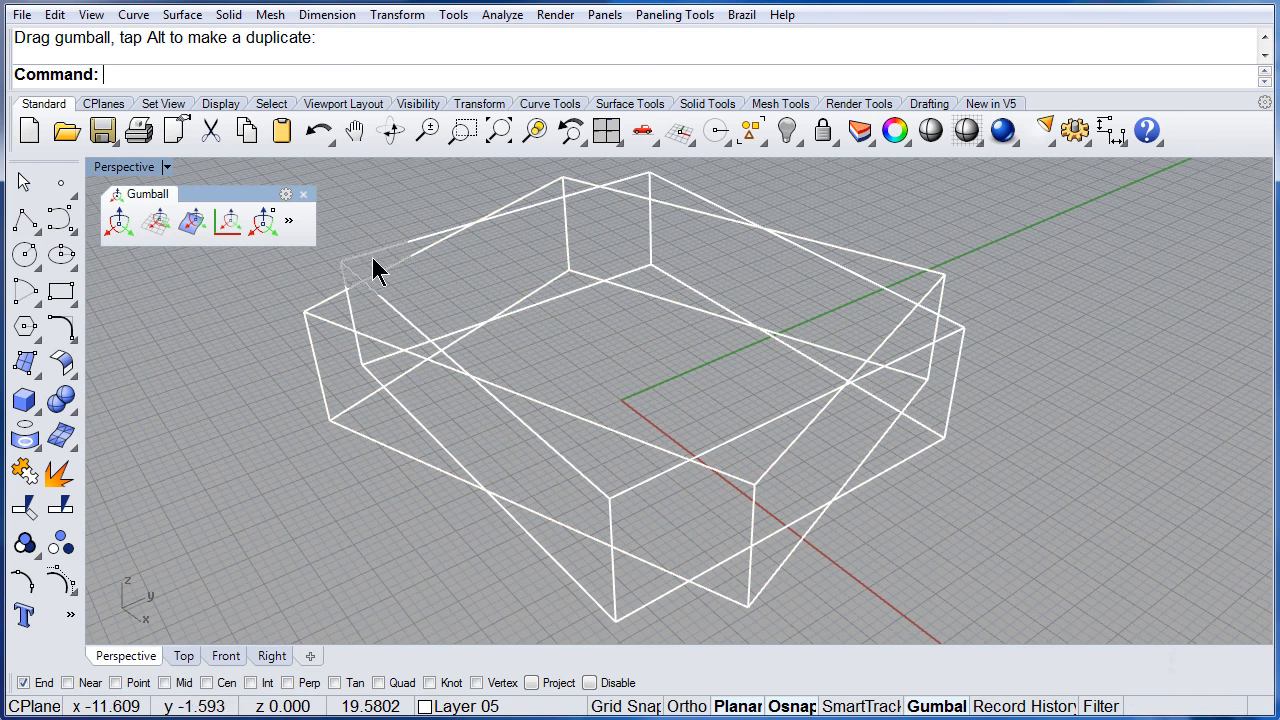
{"action": "left_click", "coordinate": [124, 168]}
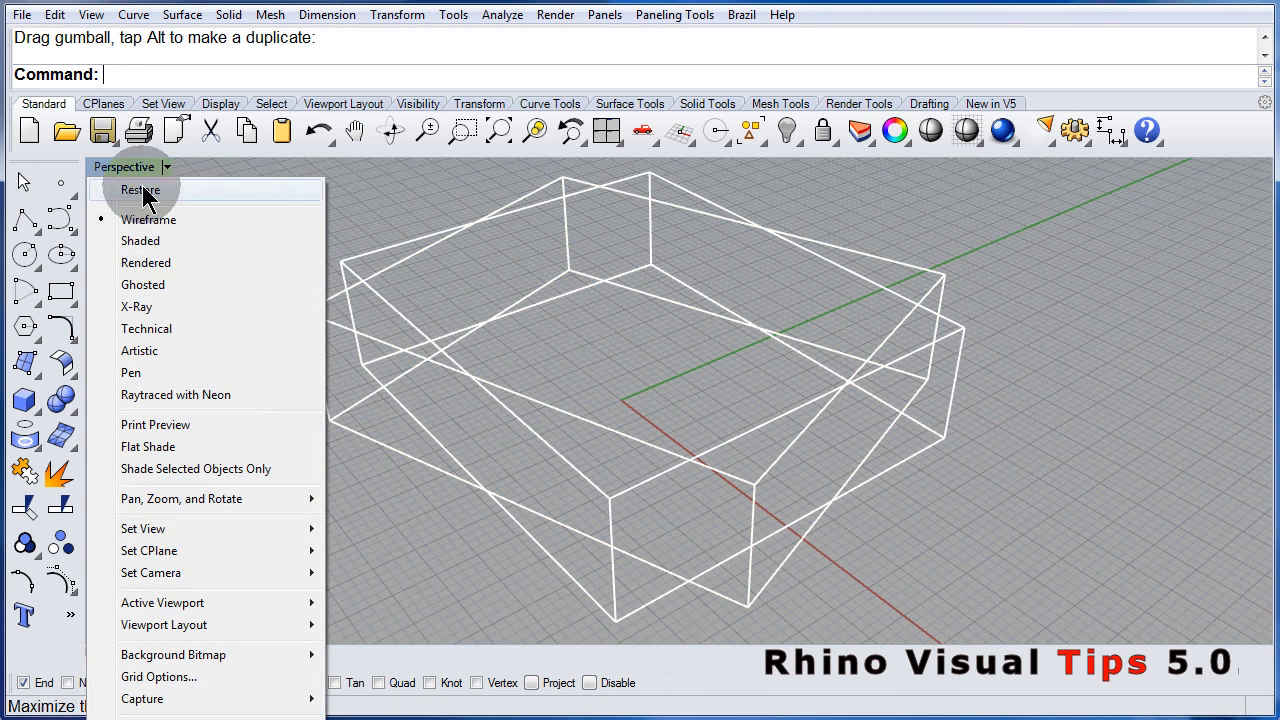
{"action": "left_click", "coordinate": [140, 240]}
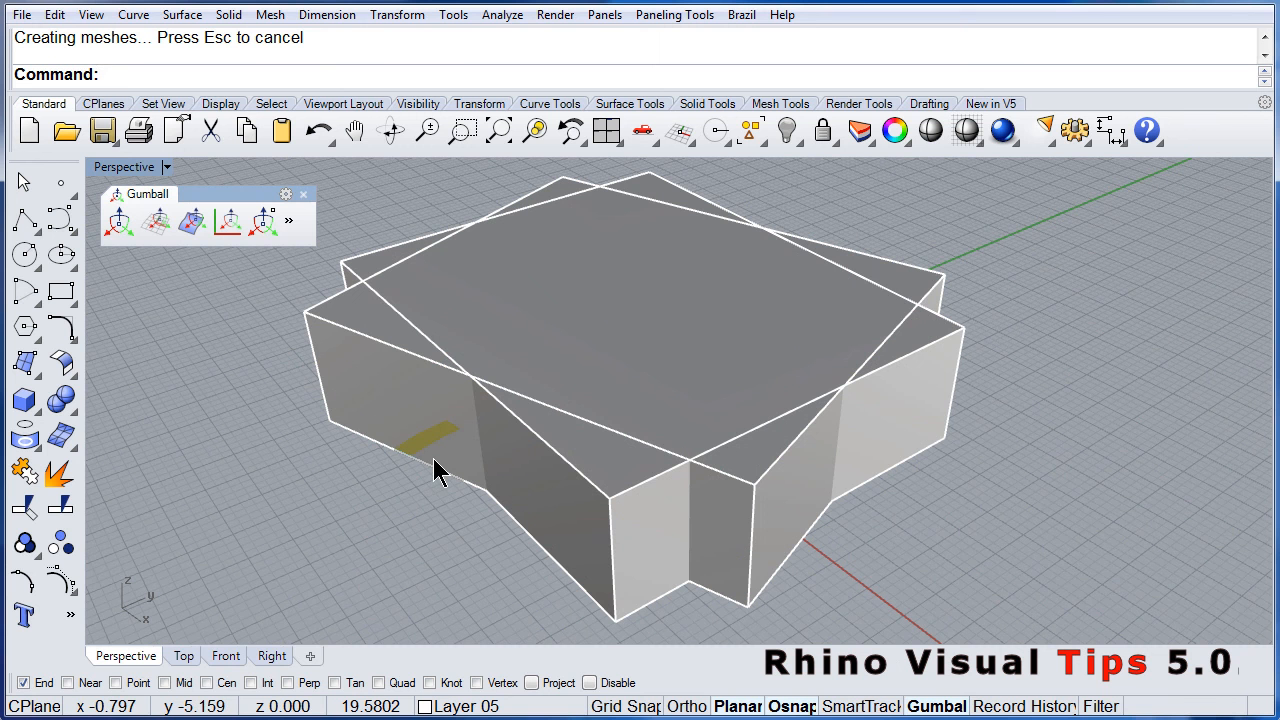